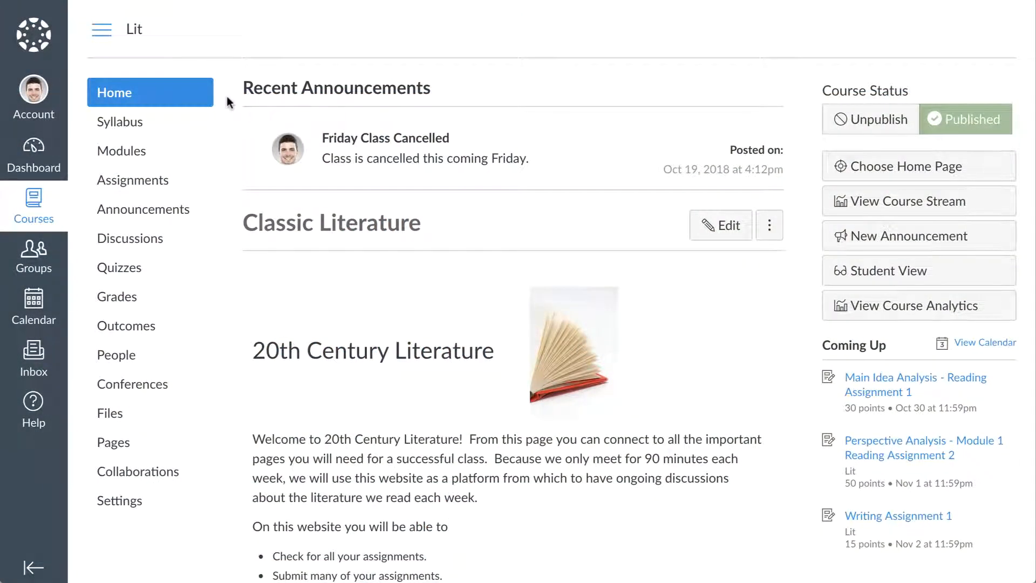
mouse_move(225, 126)
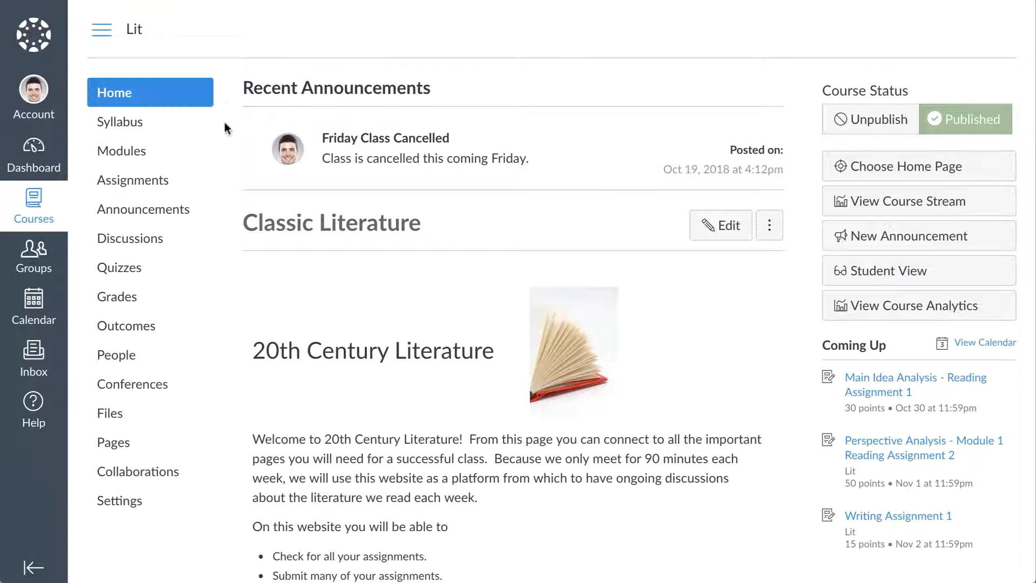
Step: Open the Lit course's Assignments page from the course navigation
left_click(132, 180)
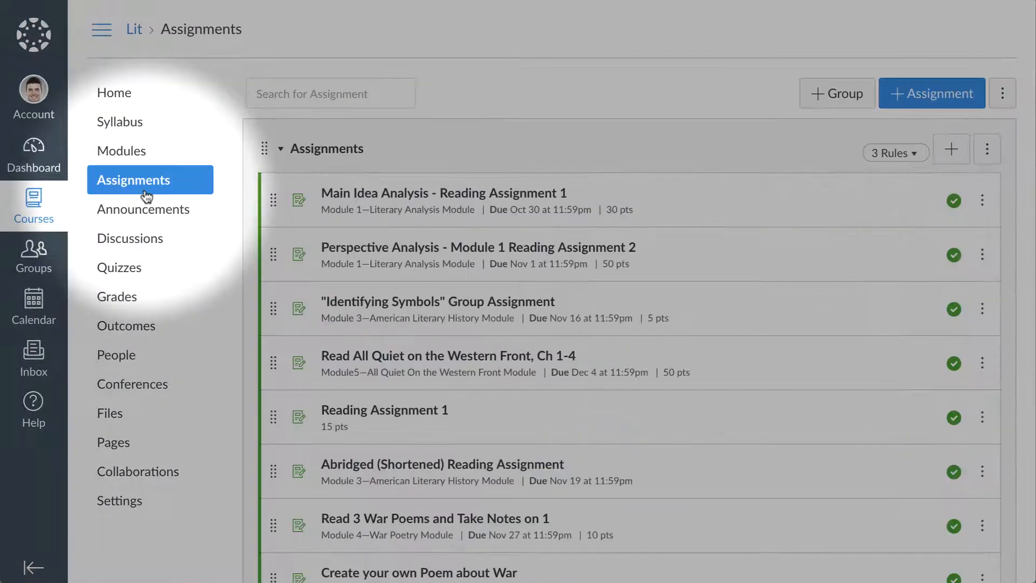
mouse_move(223, 193)
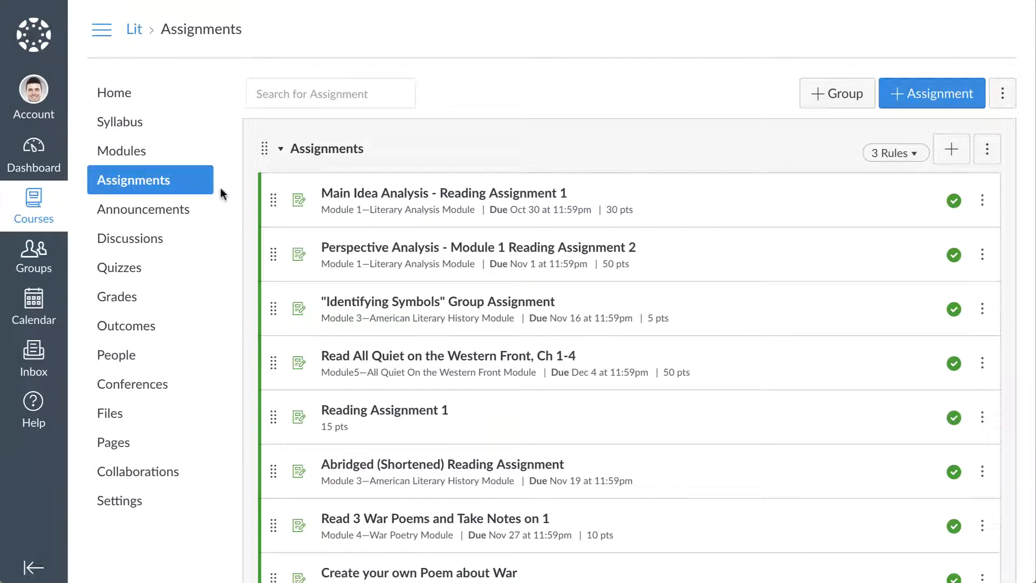
left_click(330, 93)
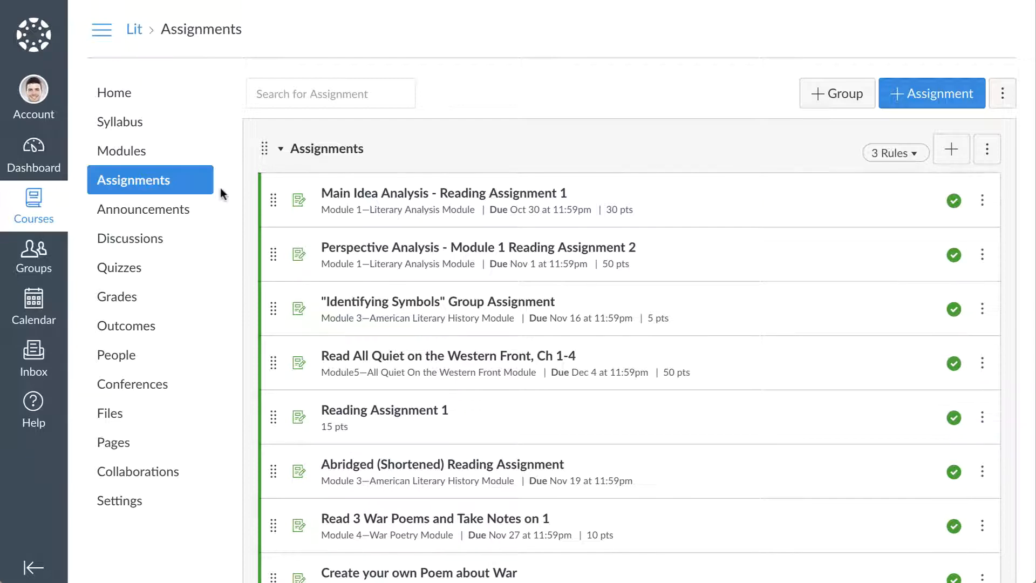
mouse_move(231, 179)
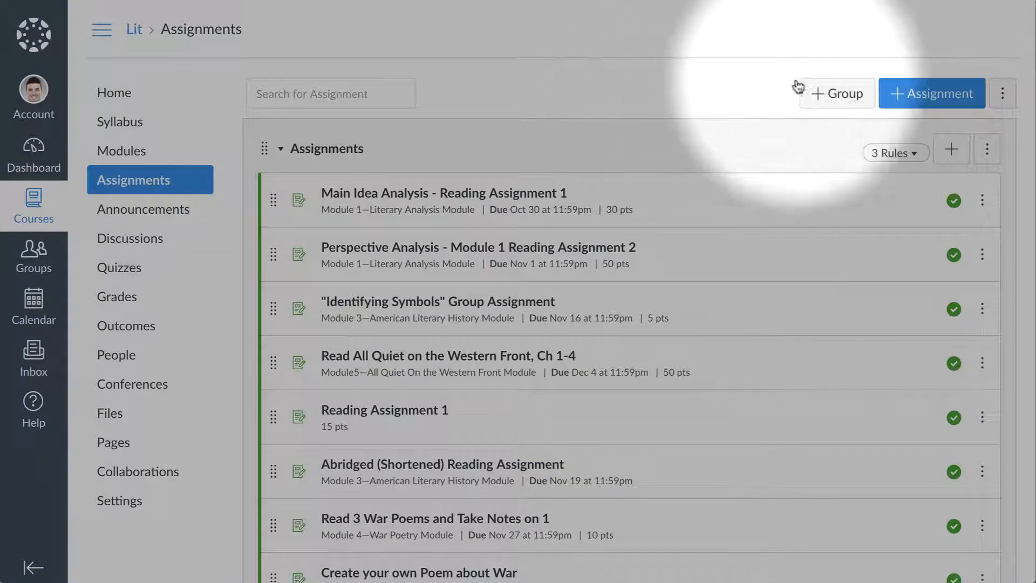
mouse_move(840, 105)
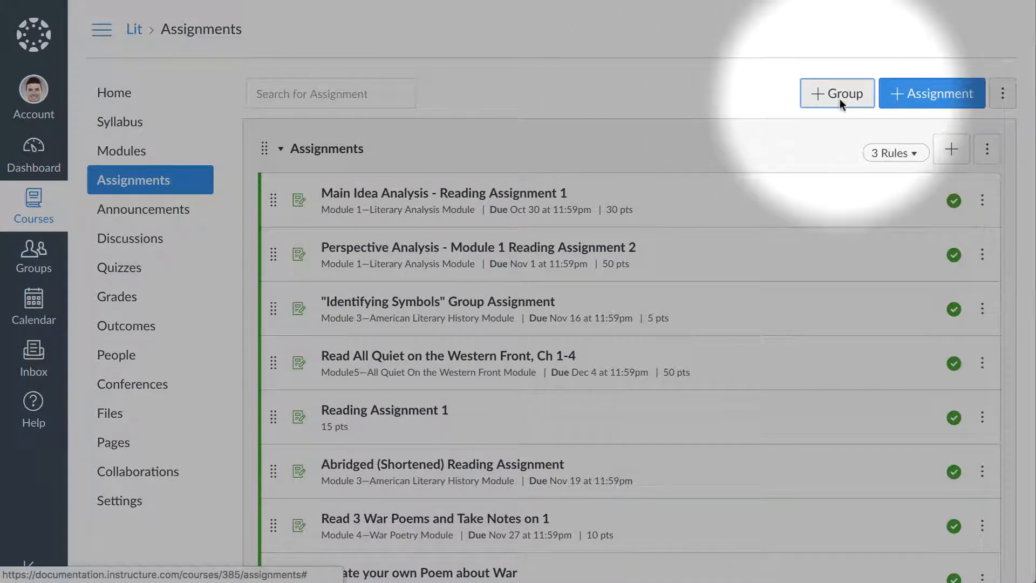
Step: Create and save an assignment group named 'Self Starters'
left_click(837, 93)
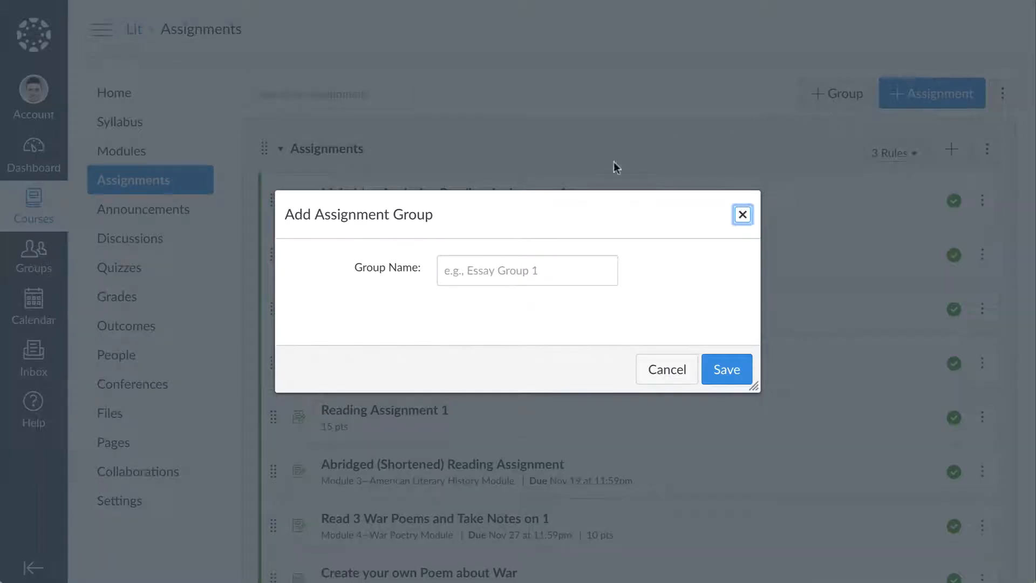
type("Self Starters")
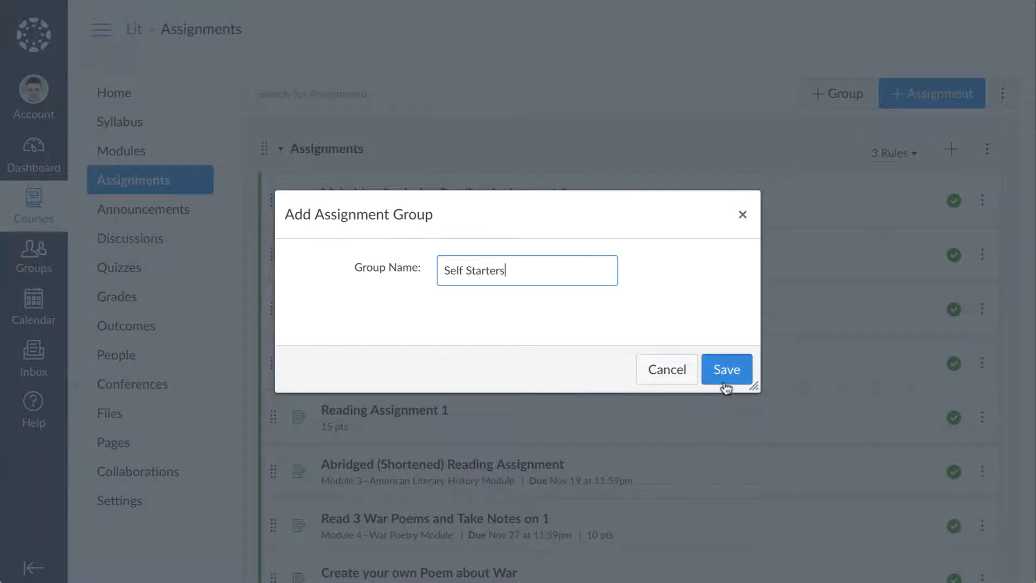
left_click(726, 369)
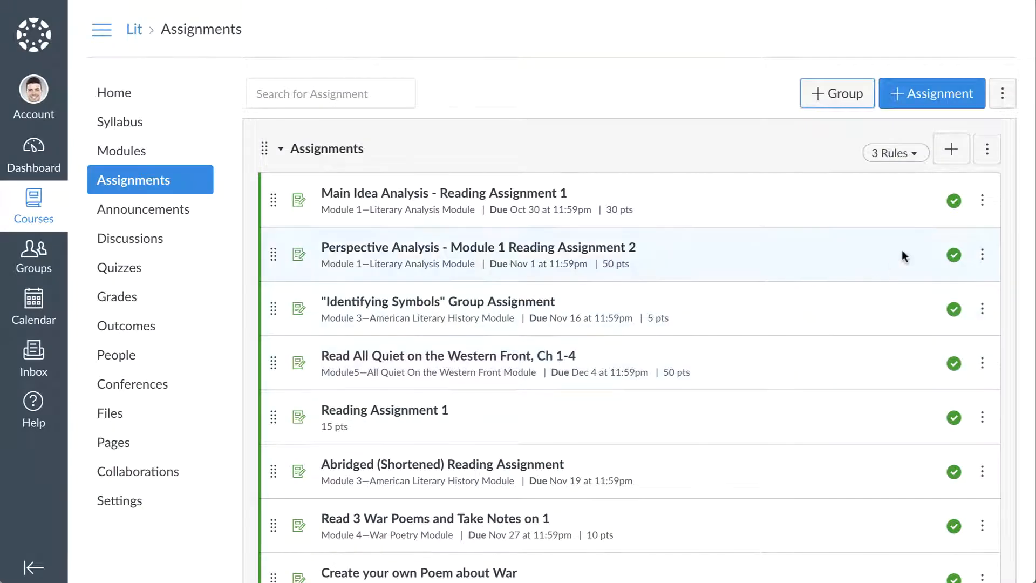
left_click(985, 150)
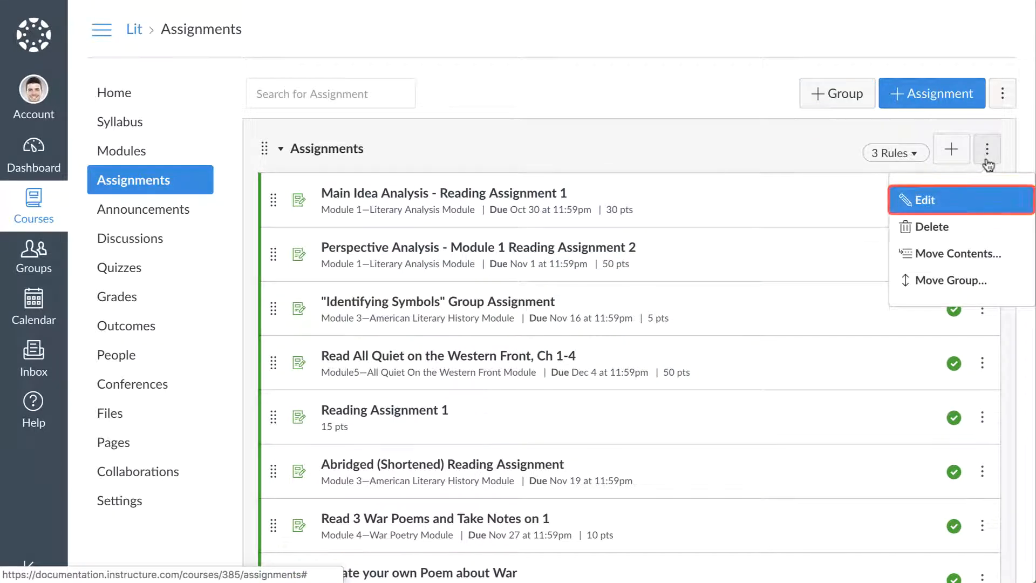
mouse_move(932, 227)
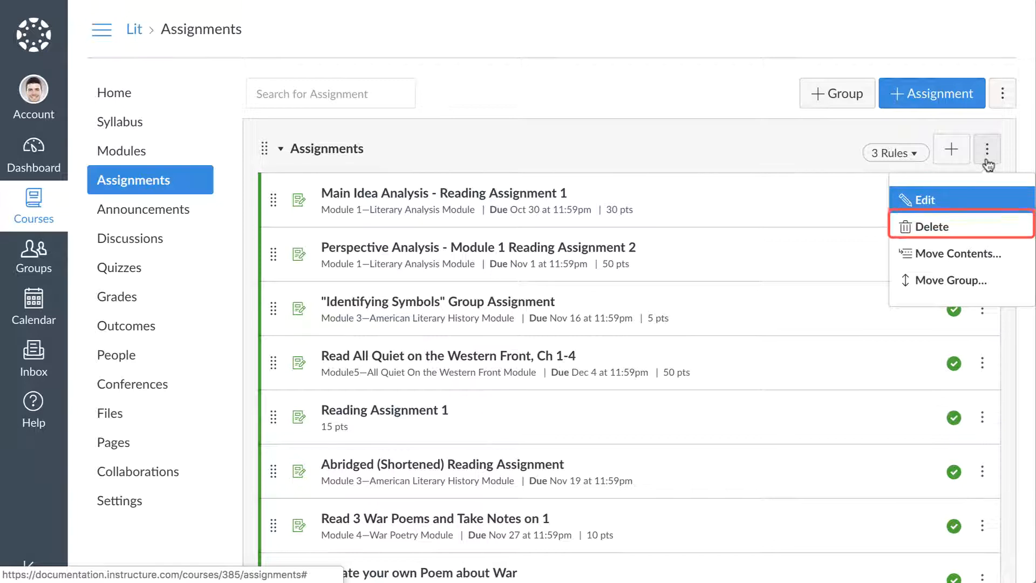
mouse_move(956, 253)
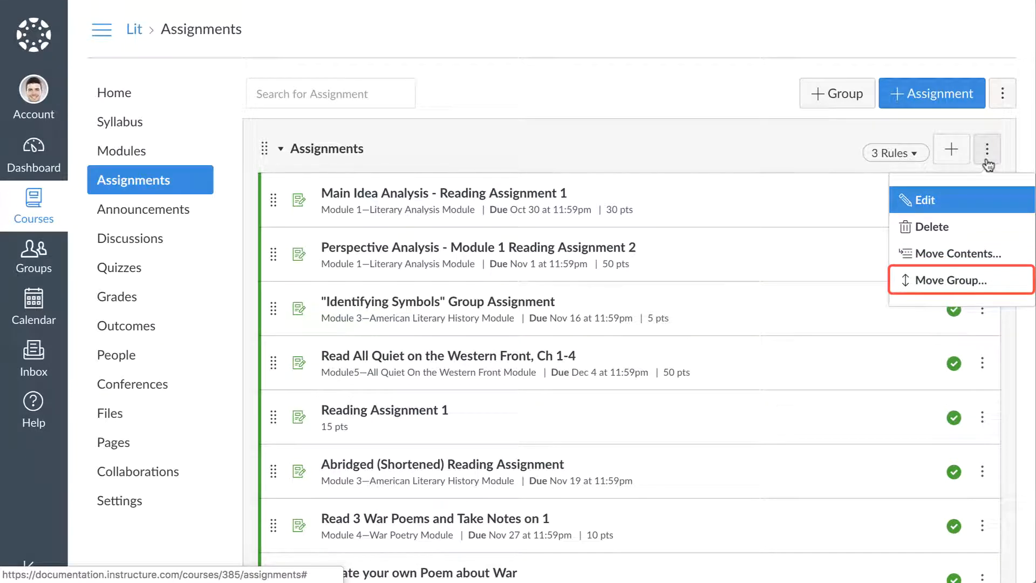
left_click(985, 152)
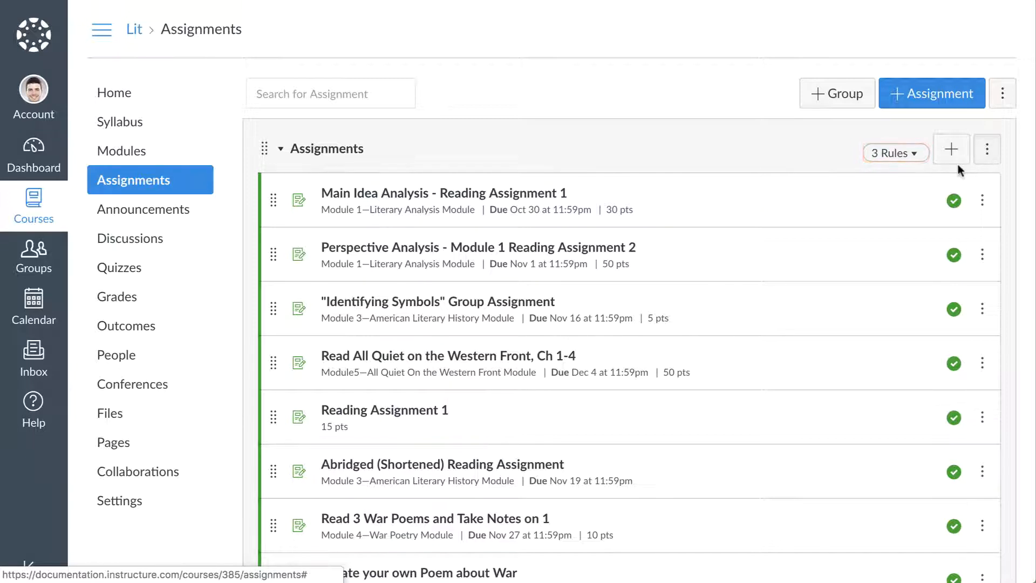
mouse_move(896, 154)
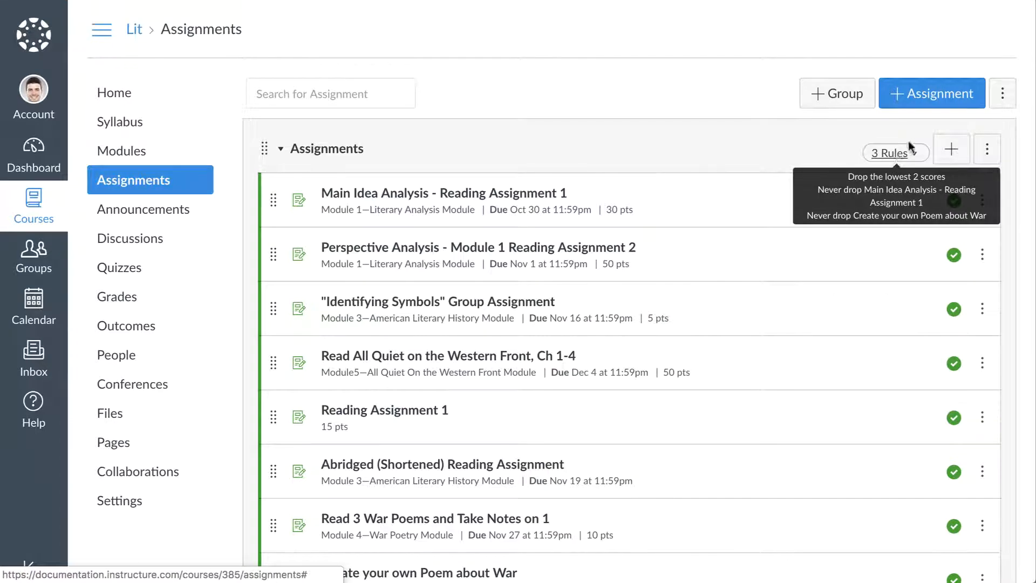
mouse_move(946, 123)
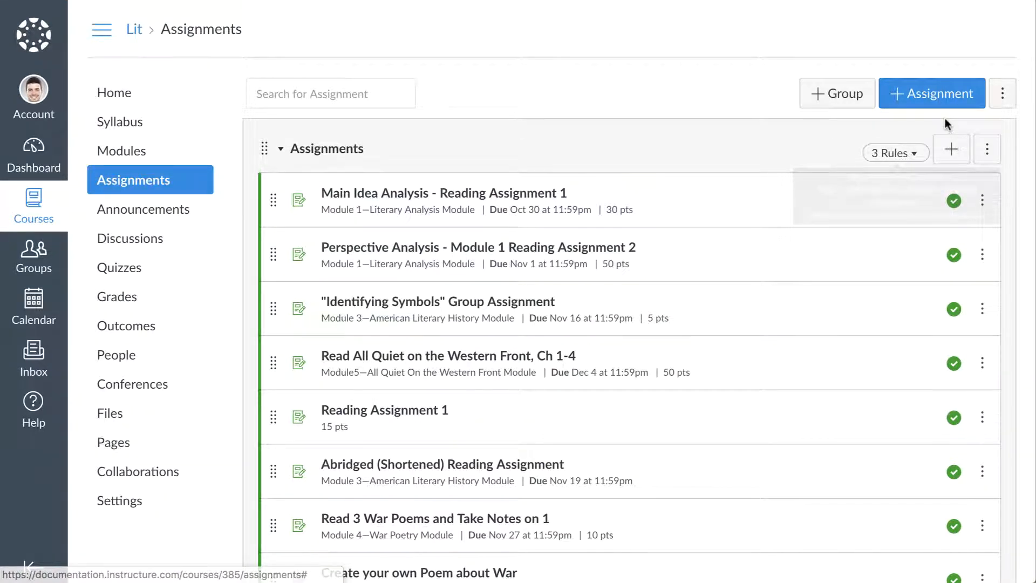
Step: Enable group weighting and save Assignments 40%, Essays 30%, Discussions 10%, Quizzes 15%, Self Starters 5%
left_click(1002, 93)
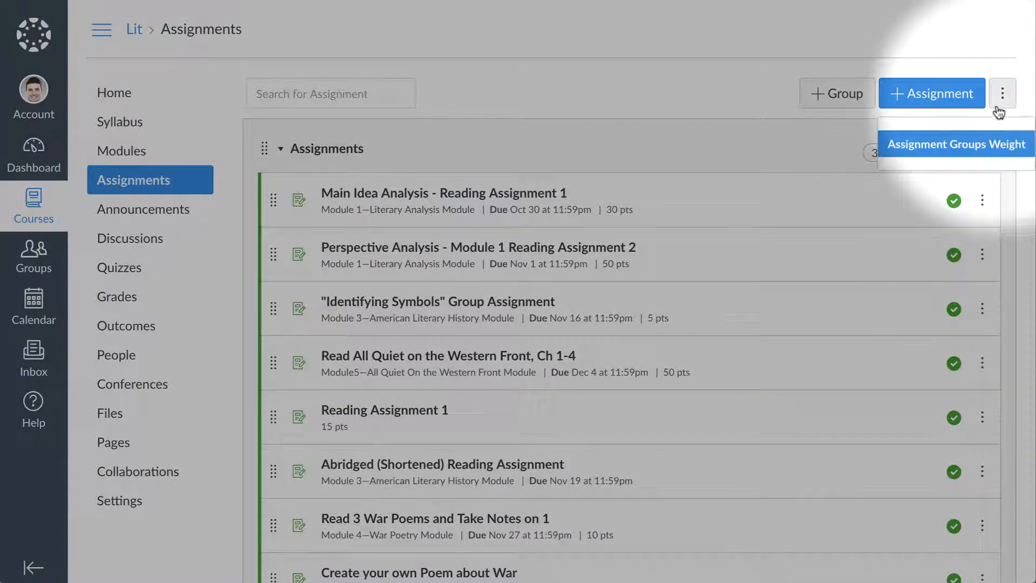
mouse_move(998, 157)
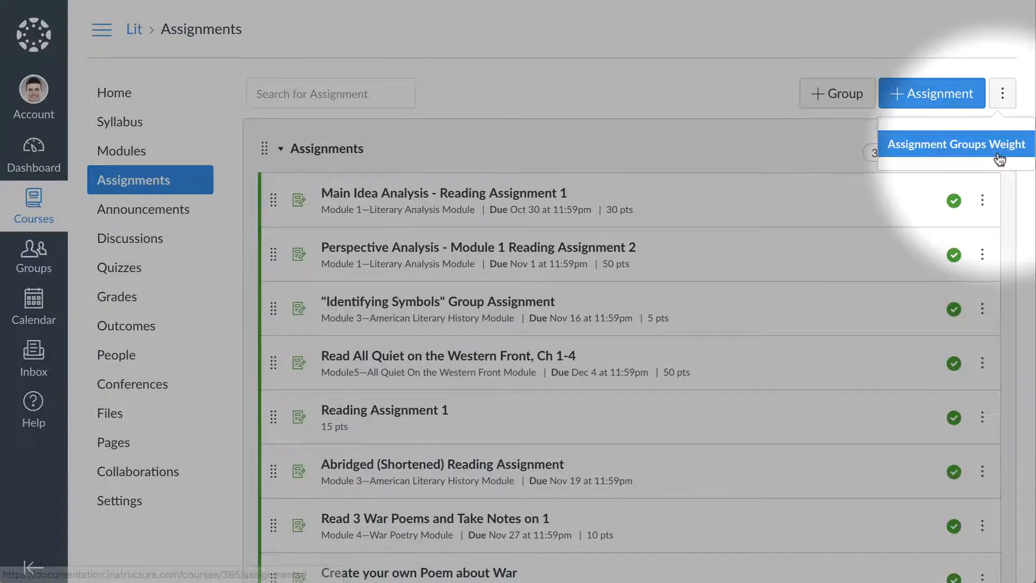
left_click(956, 143)
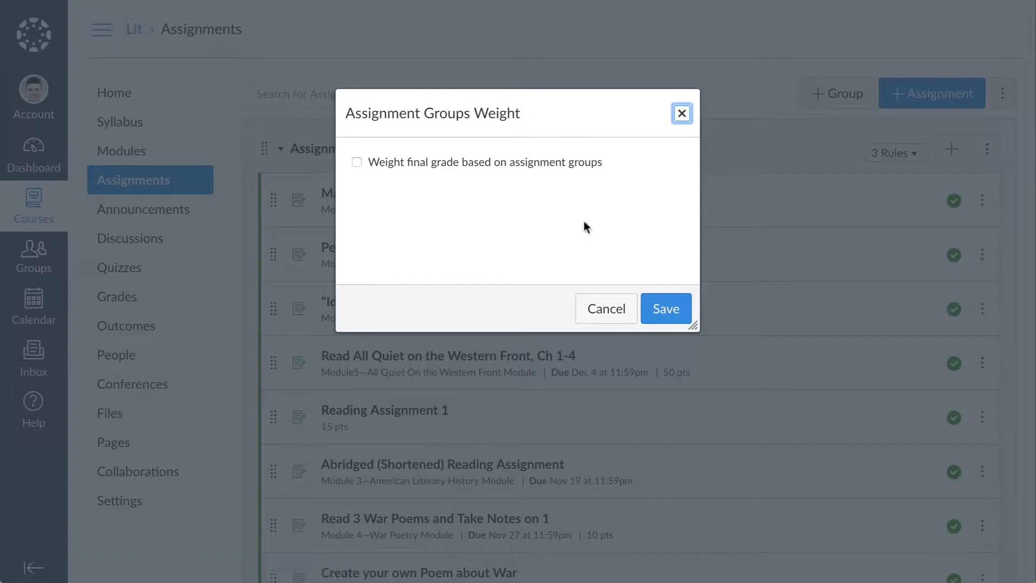
left_click(356, 162)
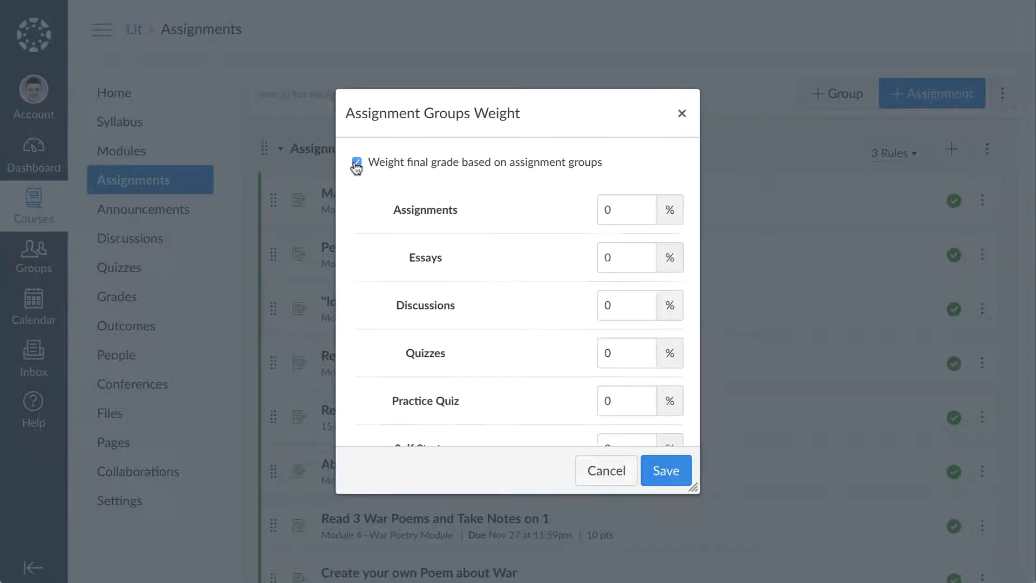
type("40")
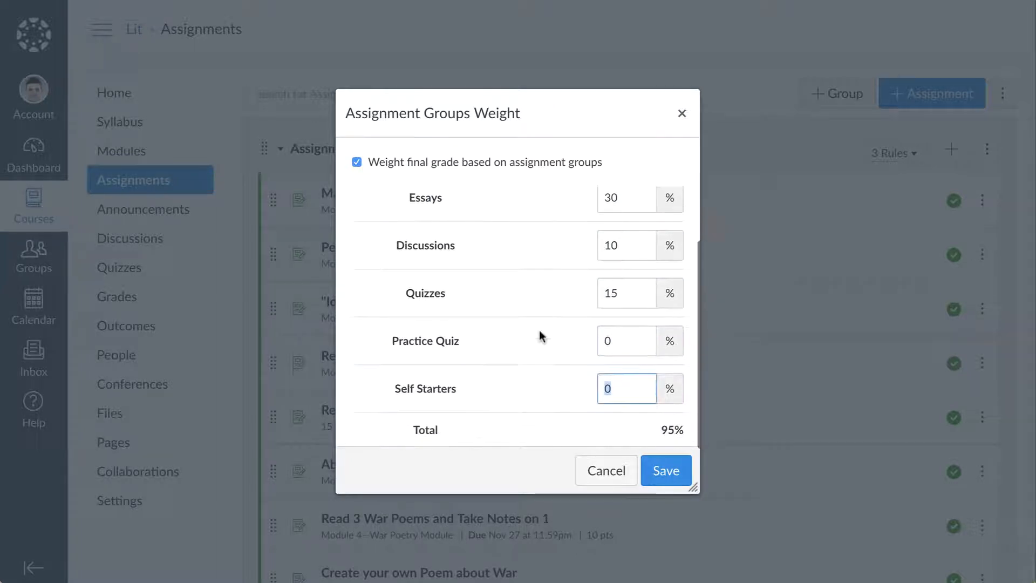
type("5")
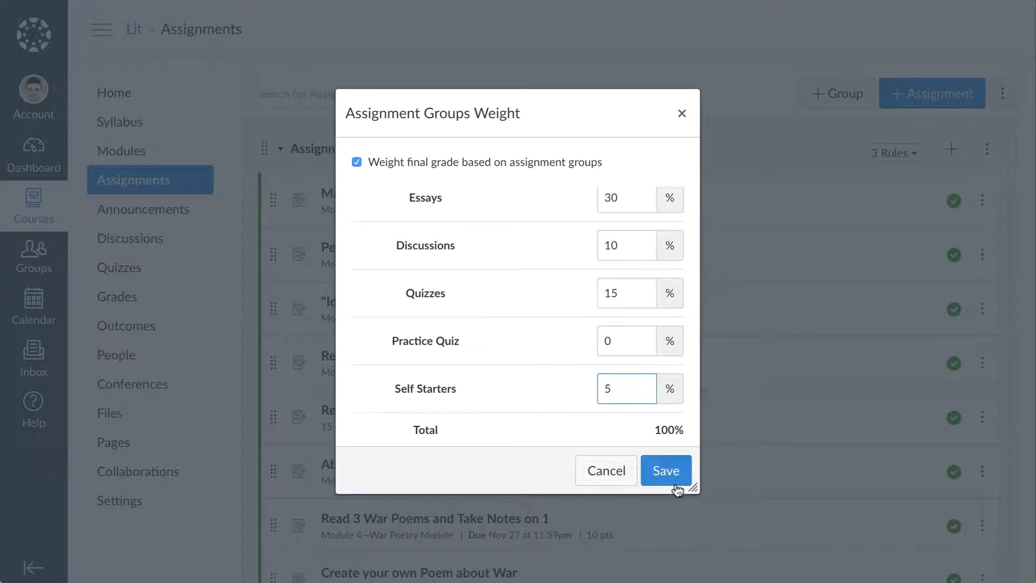
left_click(666, 469)
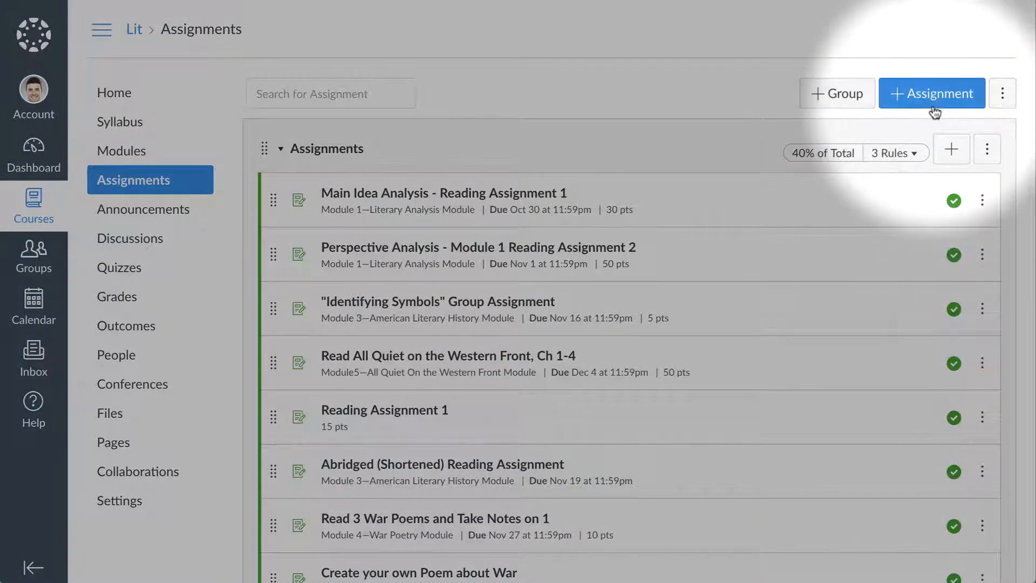
Step: Create a new assignment titled 'American Romantic Poetry Essay Assignment' with the essay instructions
left_click(932, 93)
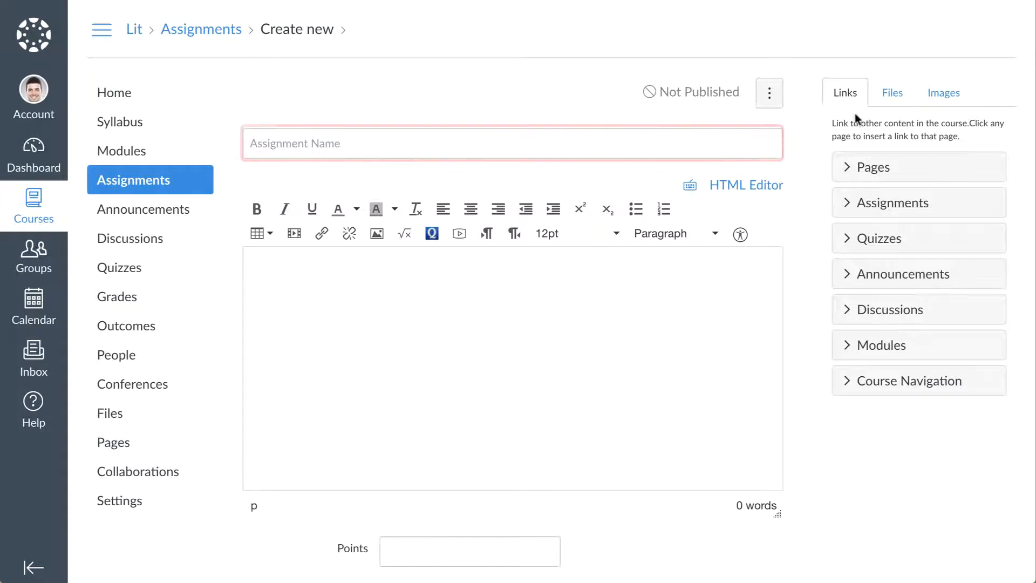
type("American Romantic Poetry Essay Assignment")
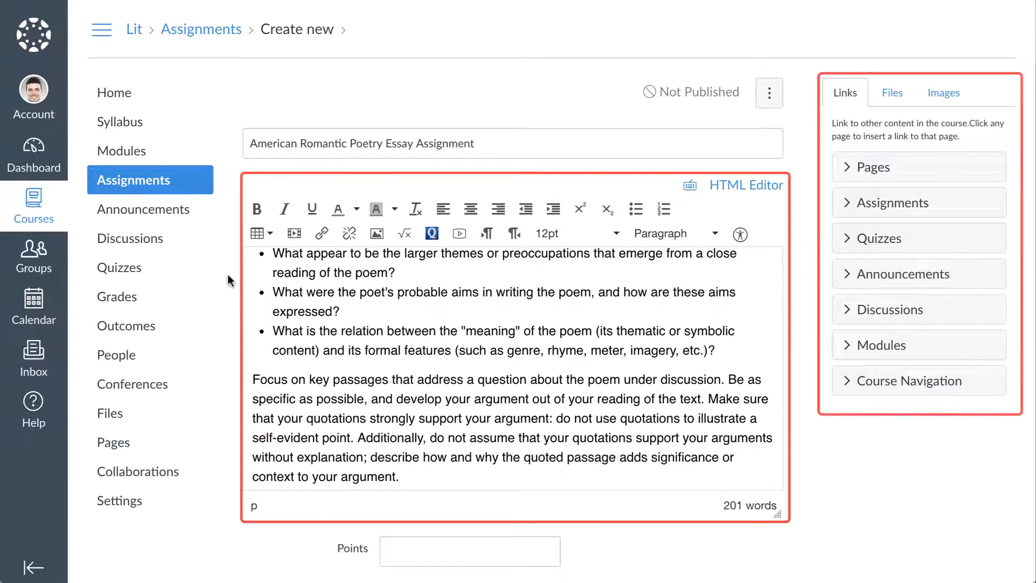
Step: Set the essay to 75 points in the Essays assignment group
scroll("down", 3)
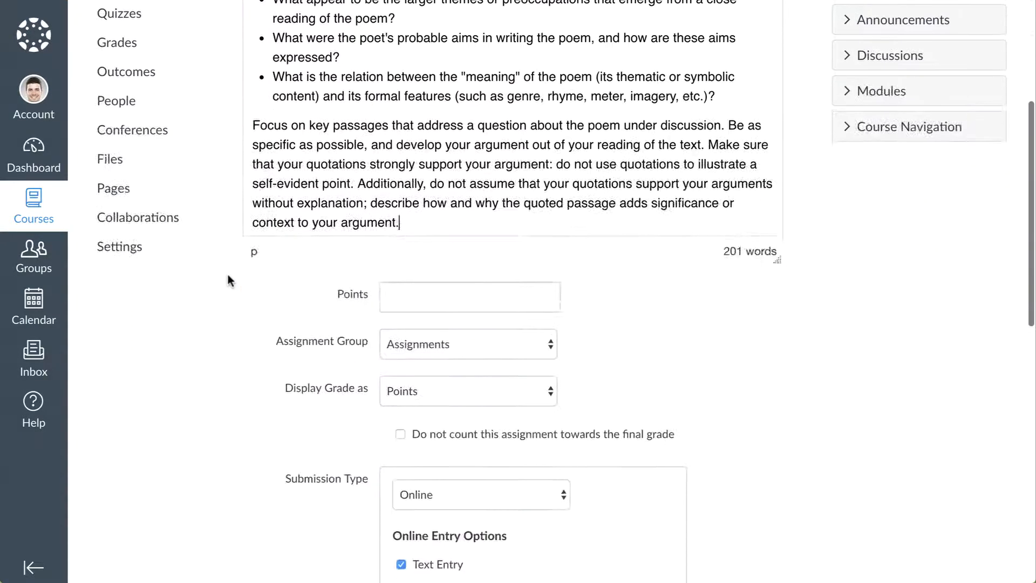
scroll("down", 3)
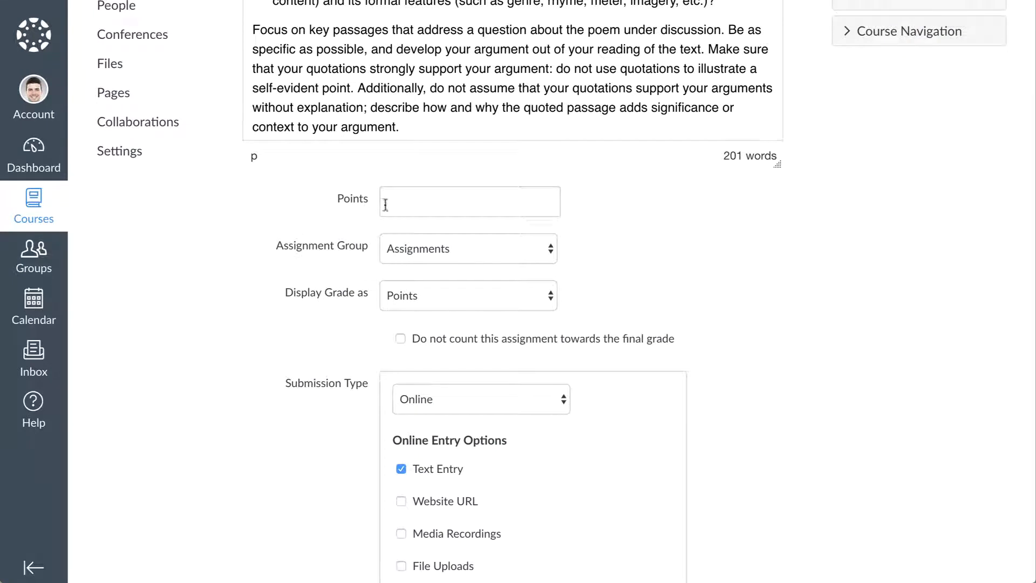
type("75")
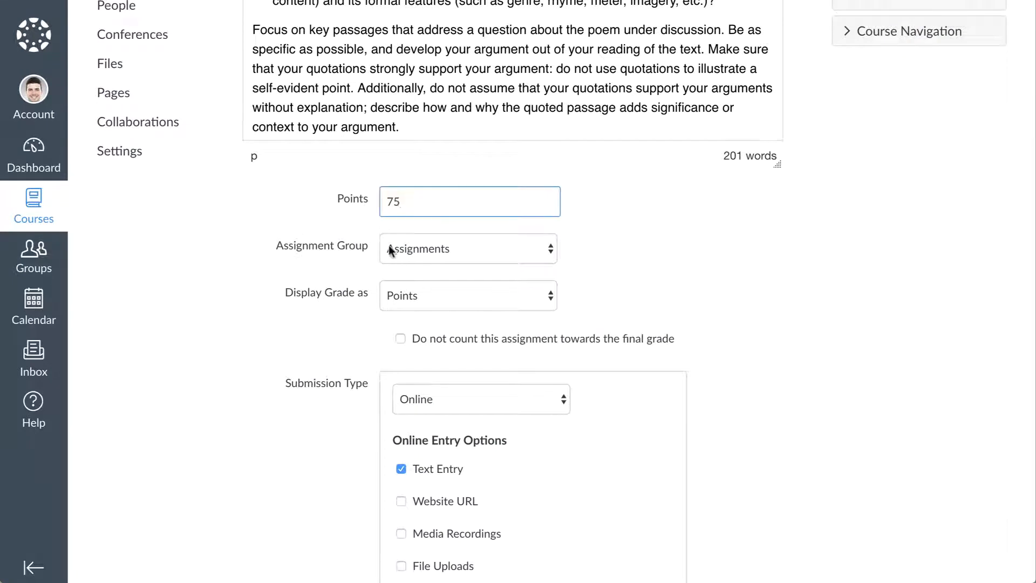
left_click(468, 248)
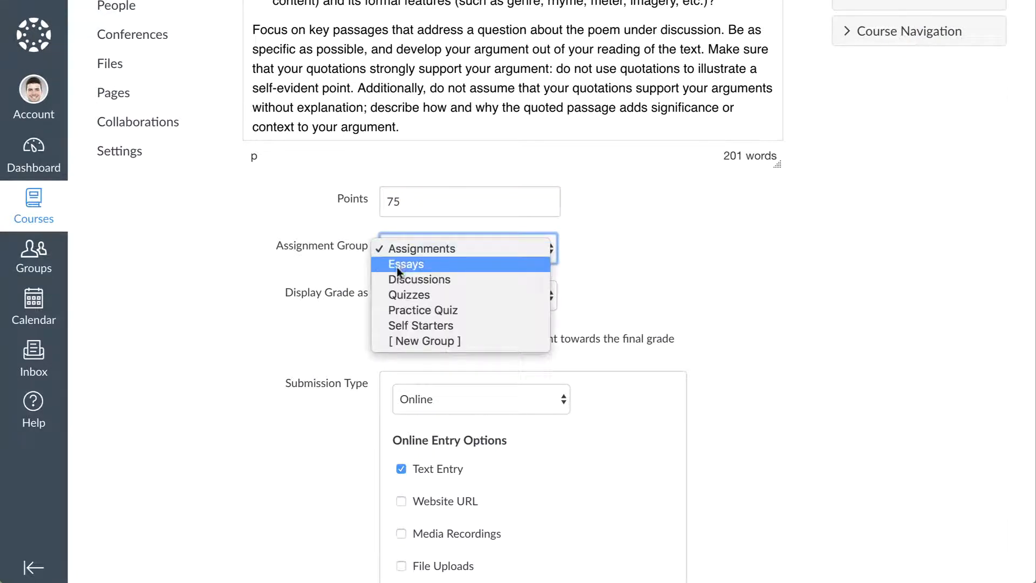
left_click(406, 264)
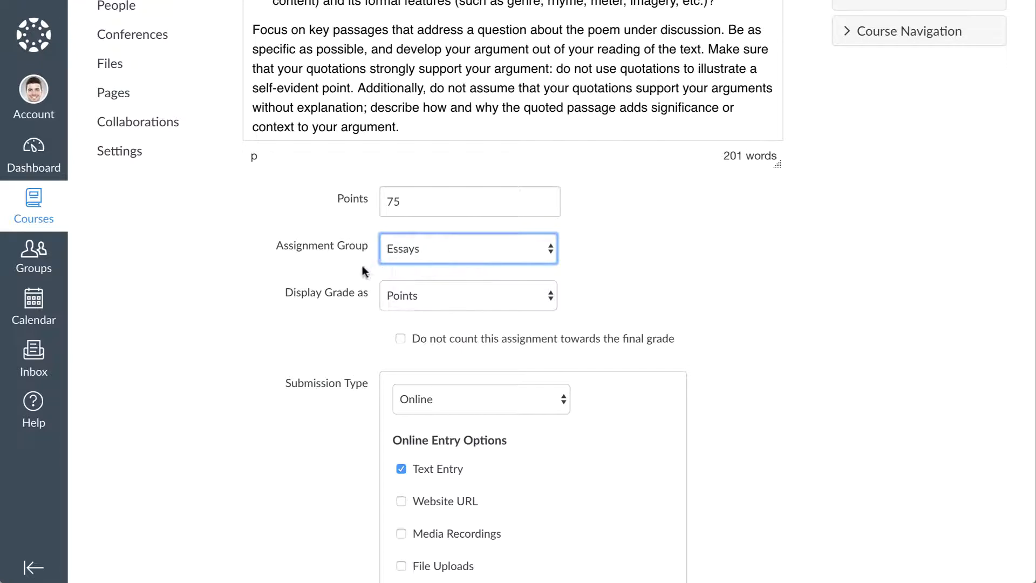
Step: Keep the submission type as Online with Text Entry
scroll("down", 3)
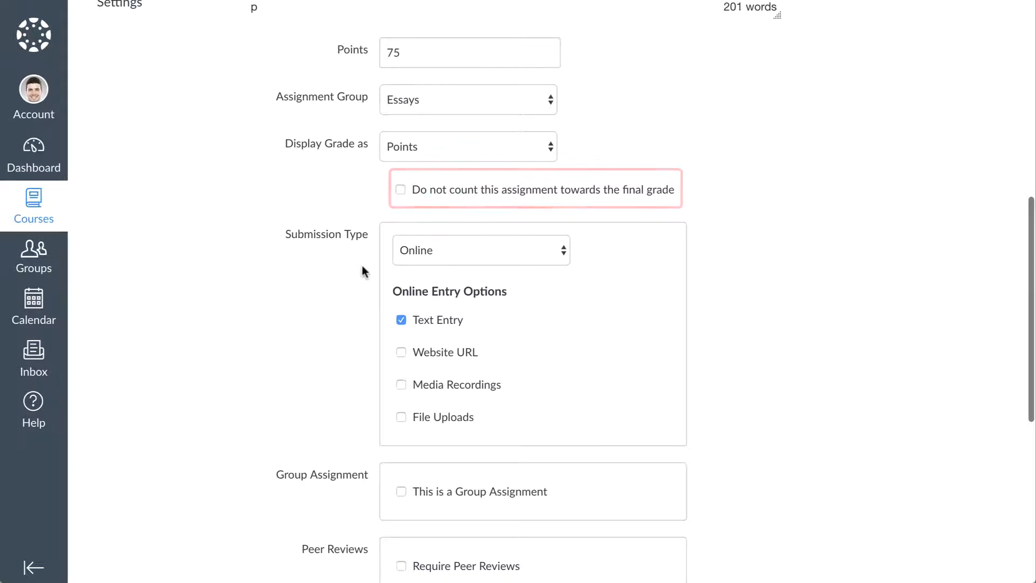
left_click(480, 250)
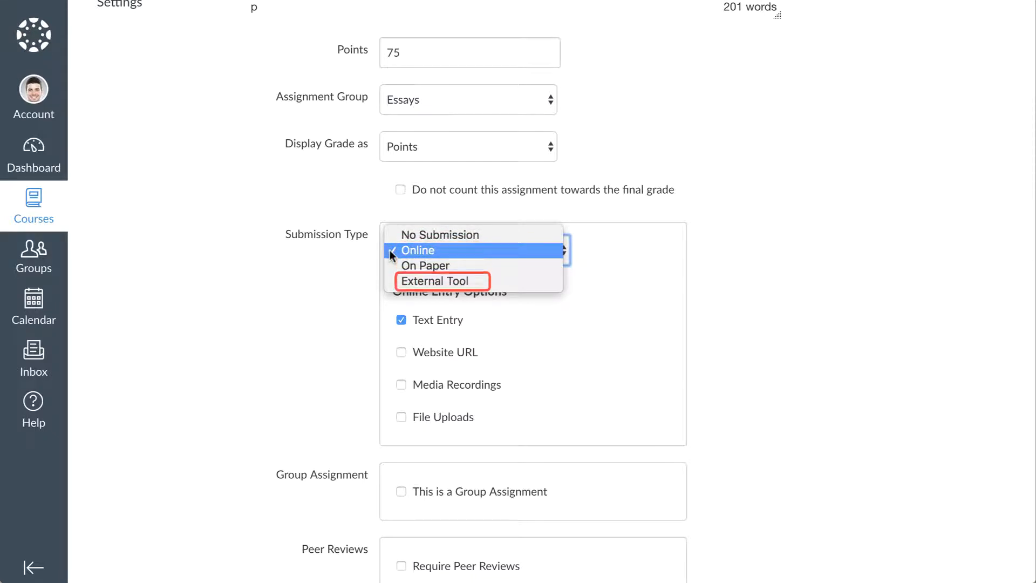
left_click(418, 251)
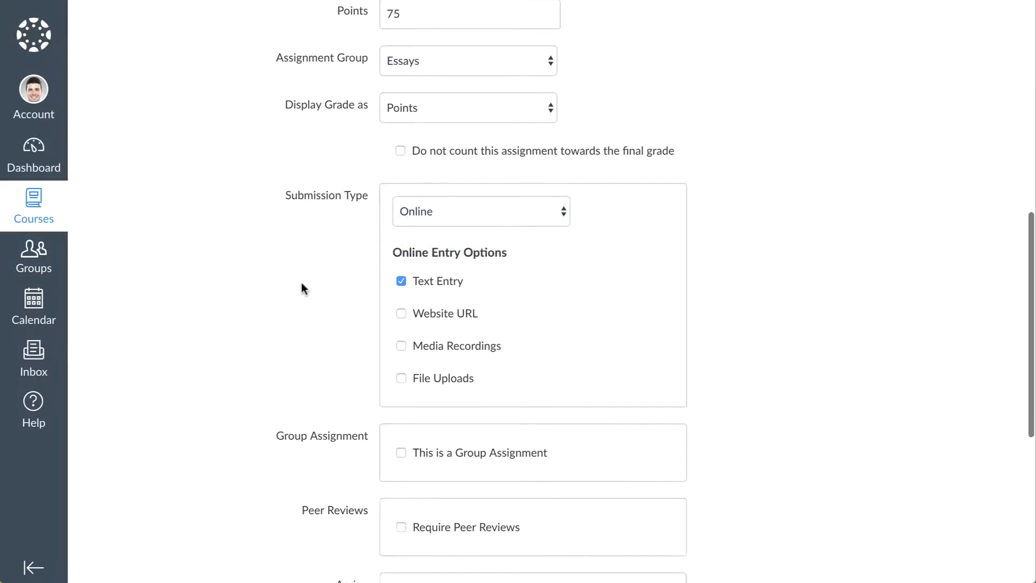
Step: Set the essay due Nov 30 at 11:59pm, available Oct 29 until Dec 14
scroll("down", 3)
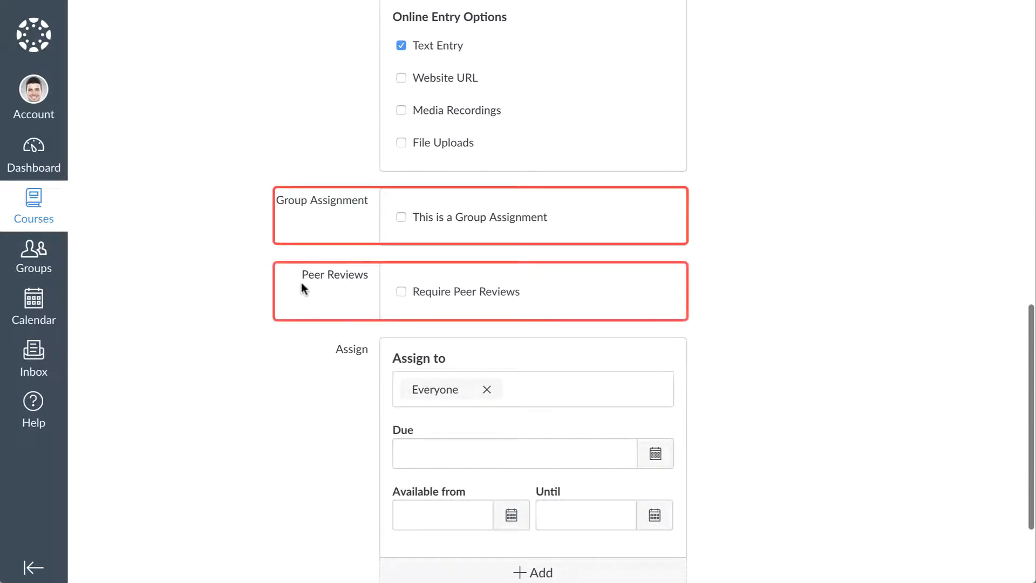
scroll("down", 3)
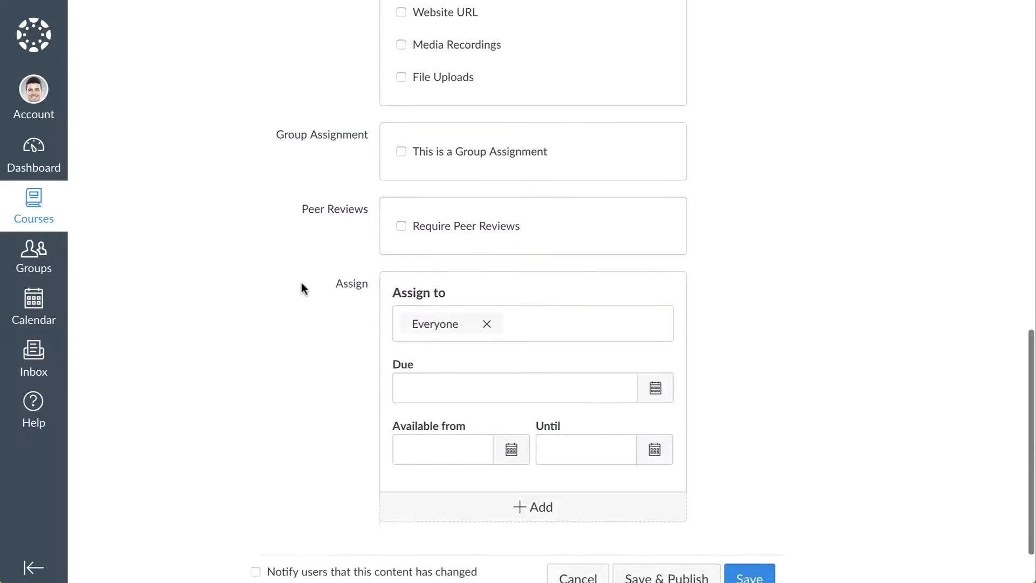
type("11:59pm")
type("Oct 29 12am")
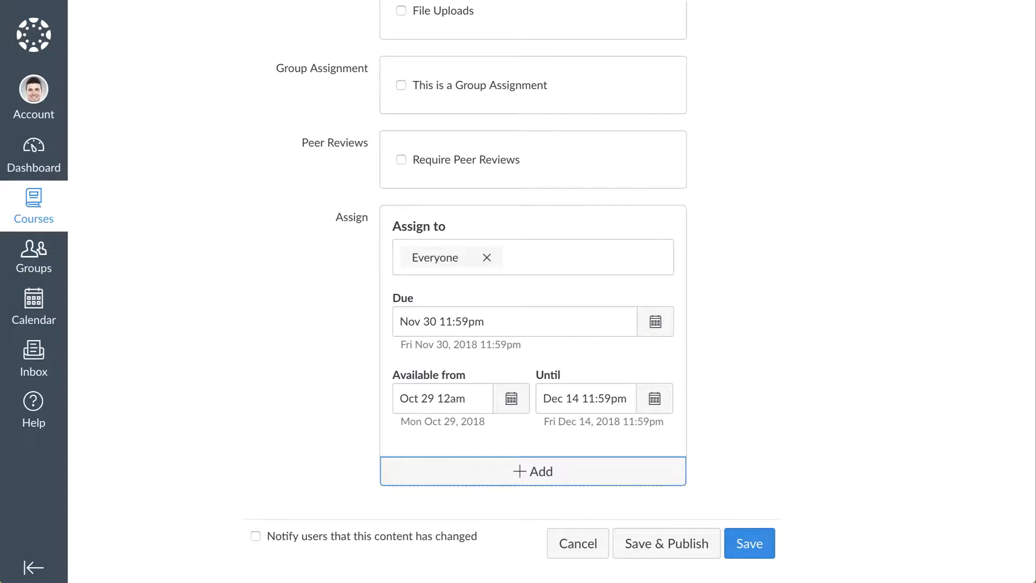
mouse_move(371, 419)
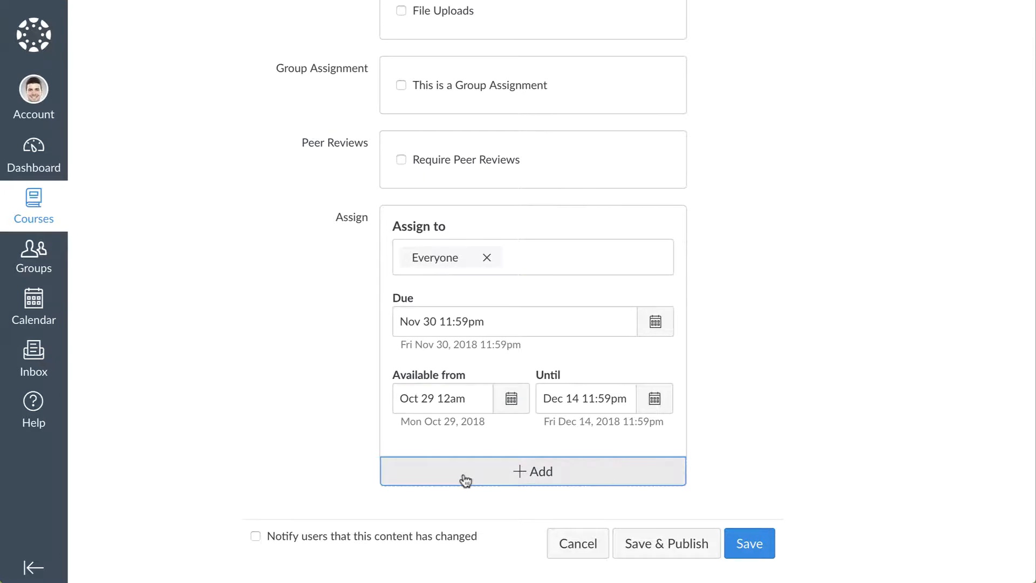
left_click(532, 471)
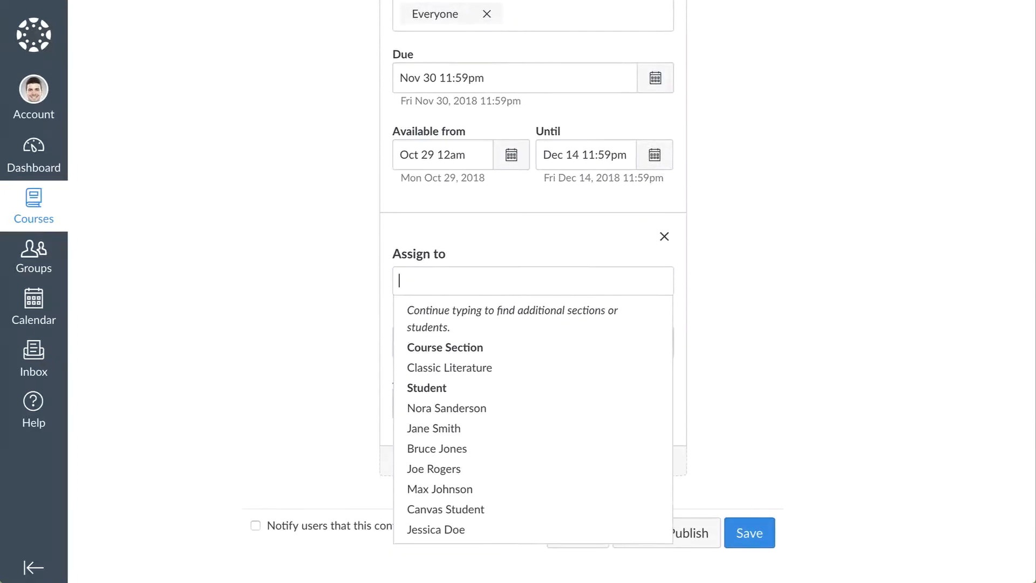
left_click(446, 408)
type("Dec 5 11:59pm")
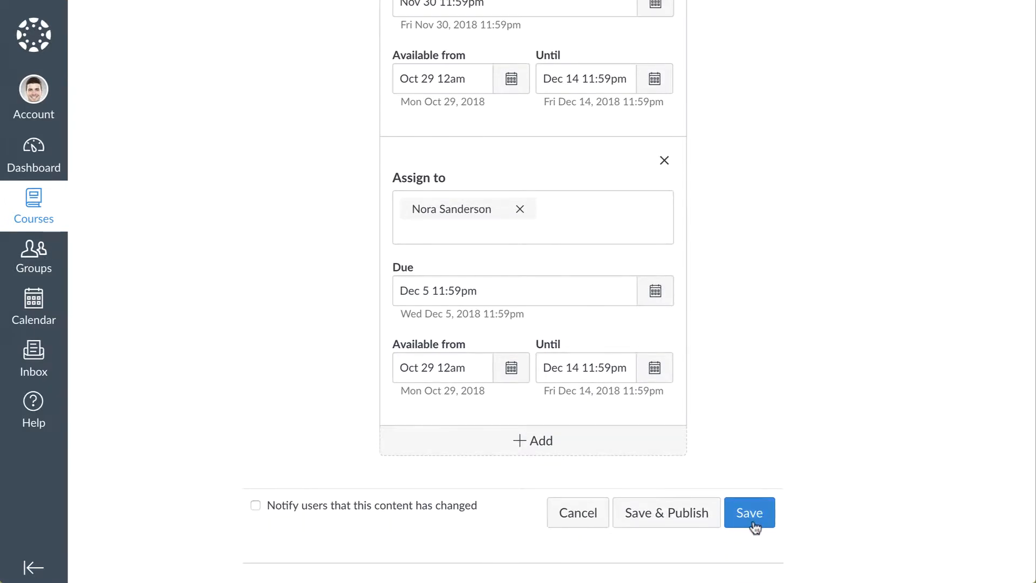
mouse_move(686, 538)
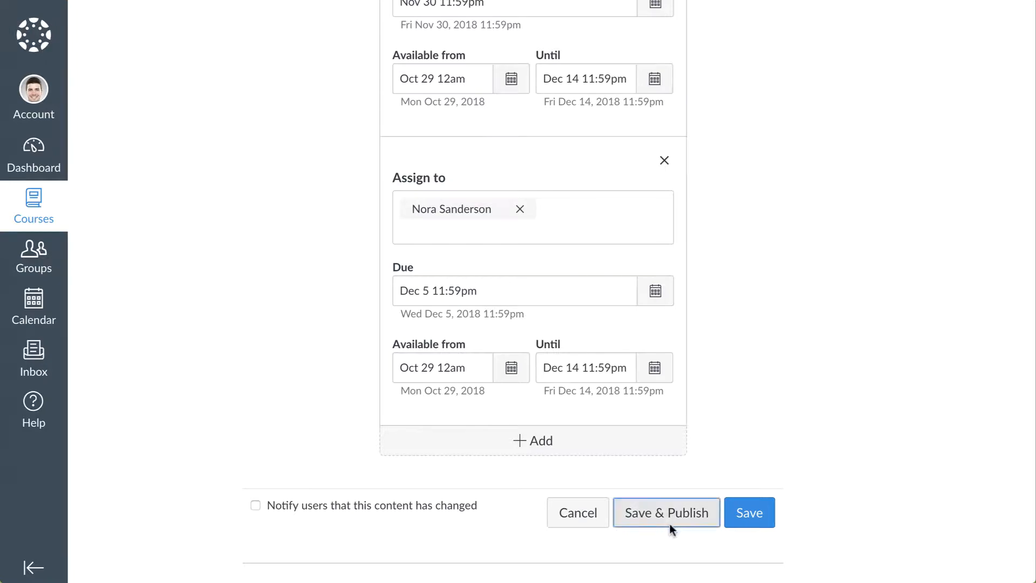
left_click(667, 512)
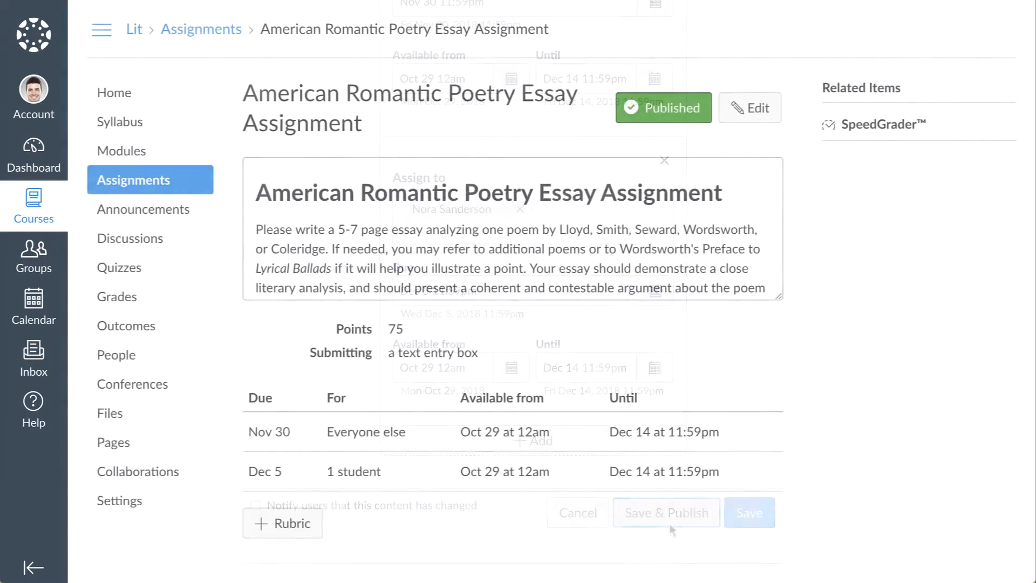